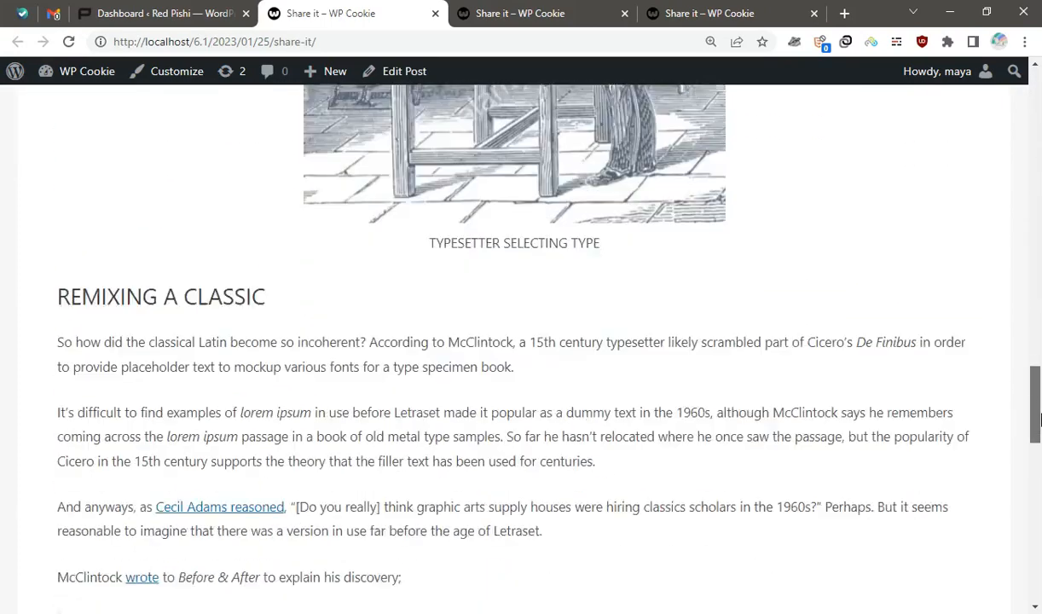
Review the post's floating share bar and try the Twitter share icon
scroll(down, 3)
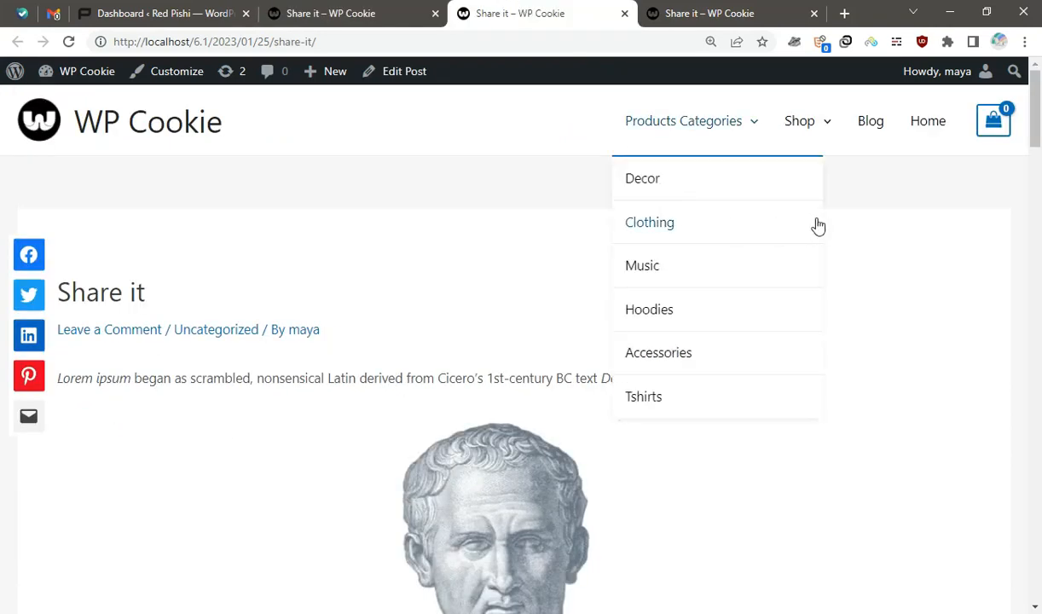
scroll(down, 3)
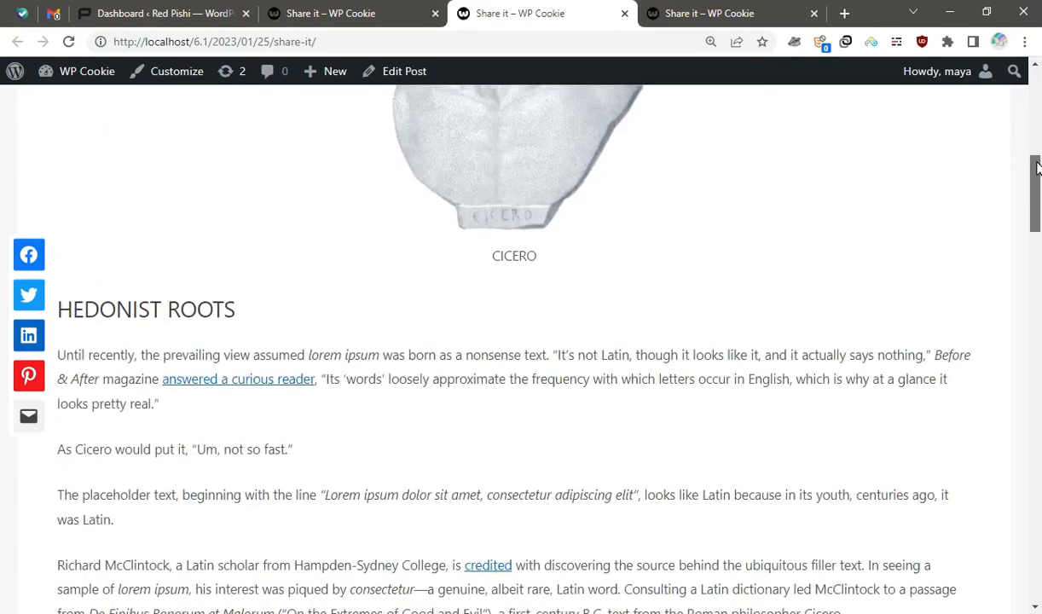
mouse_move(29, 416)
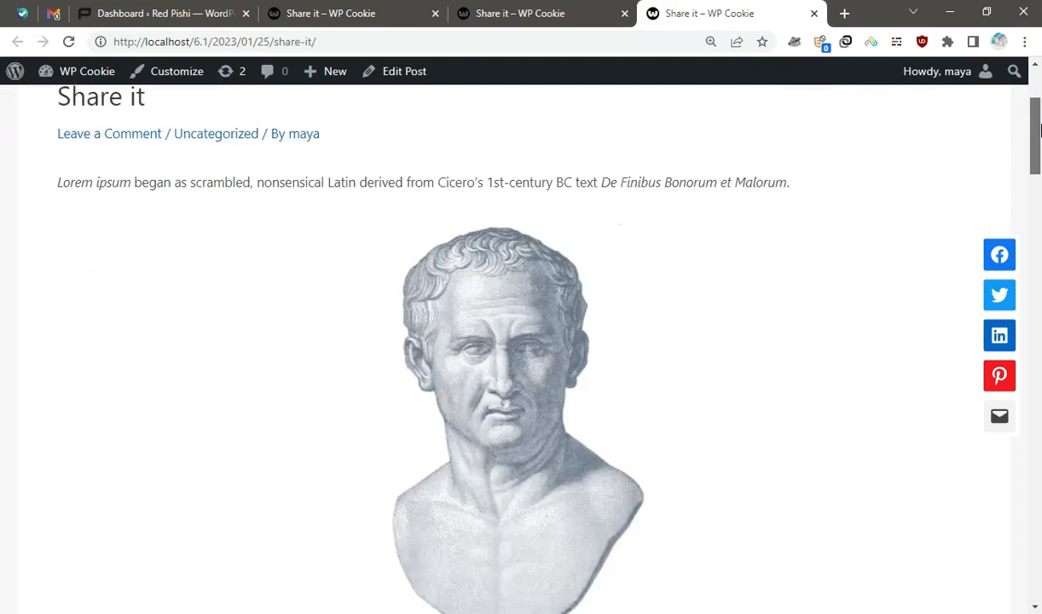
scroll(down, 3)
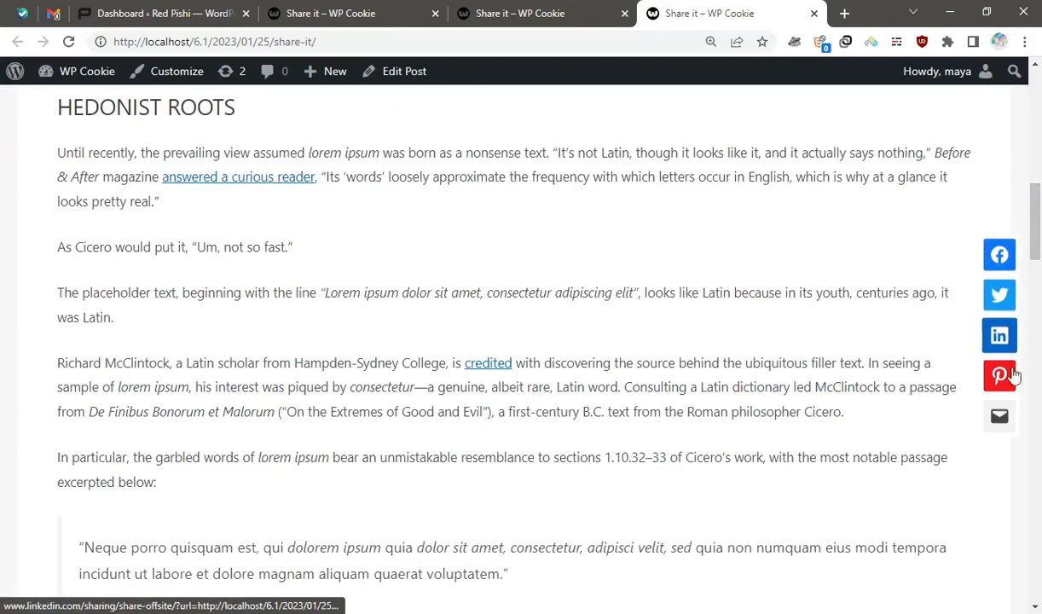
scroll(up, 3)
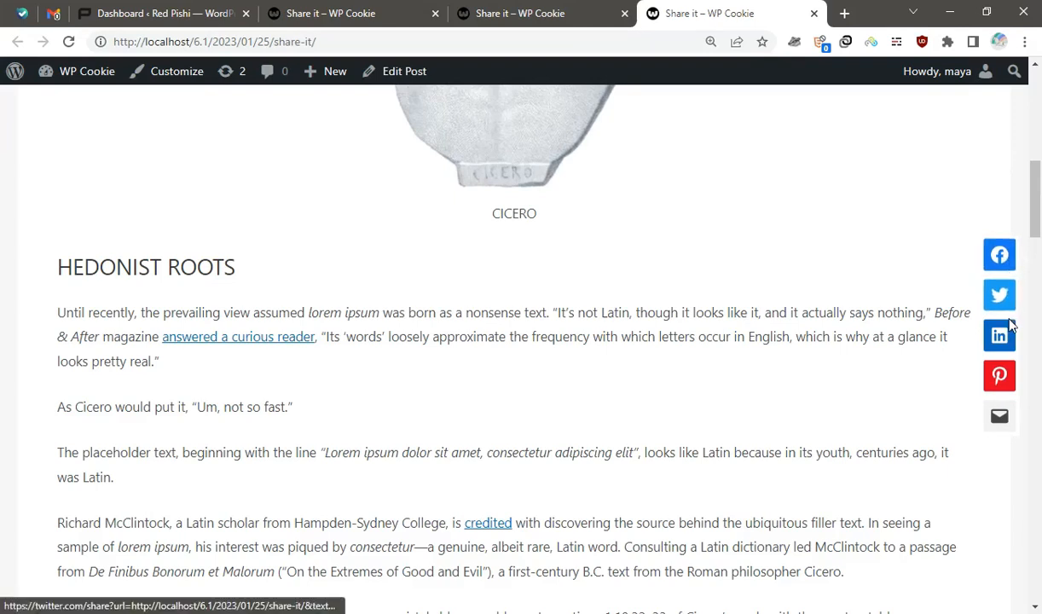
mouse_move(999, 375)
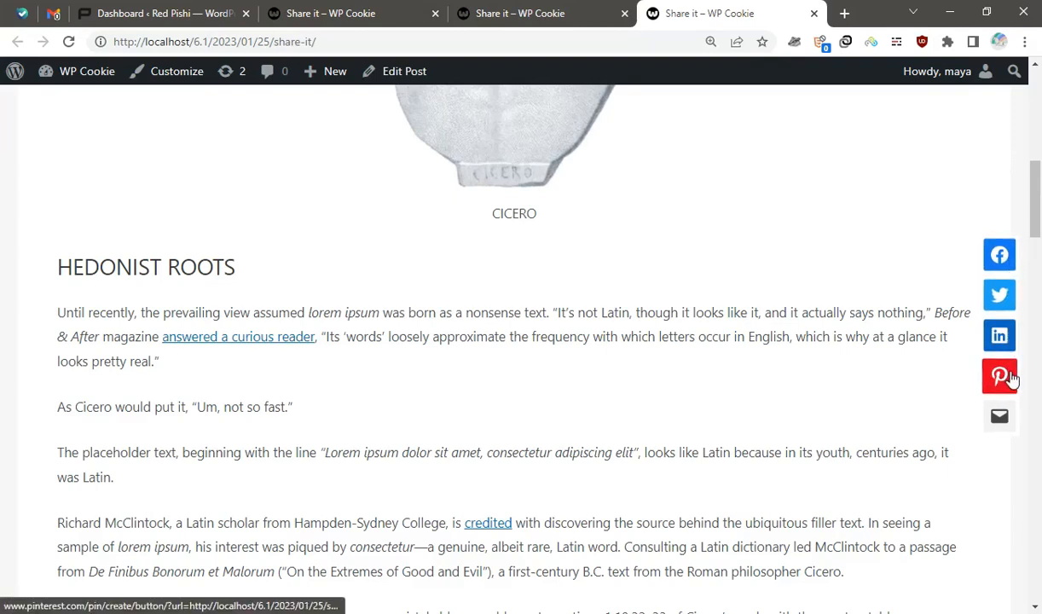
mouse_move(902, 386)
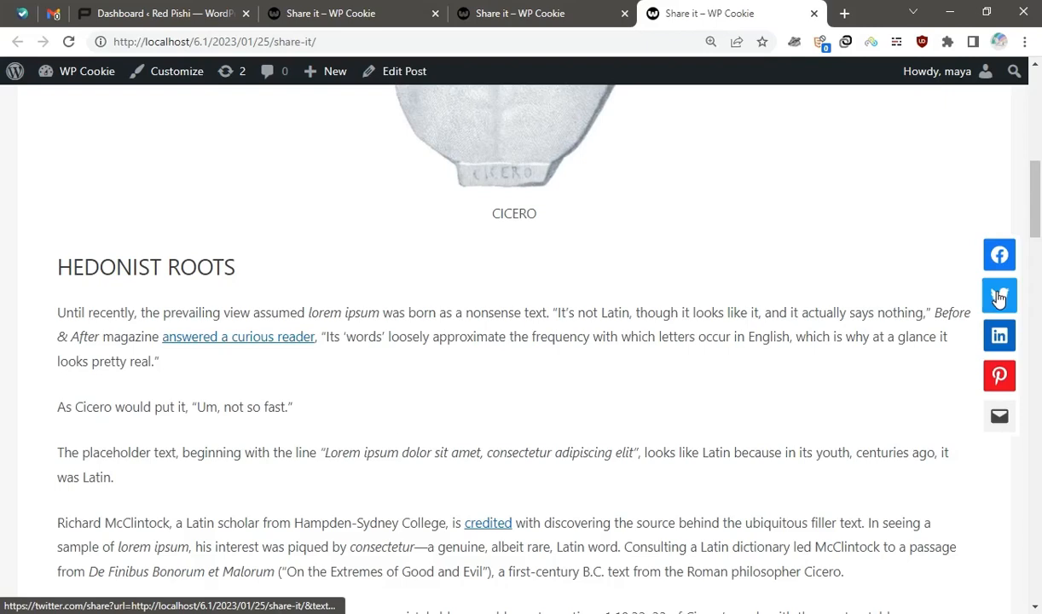
click(999, 296)
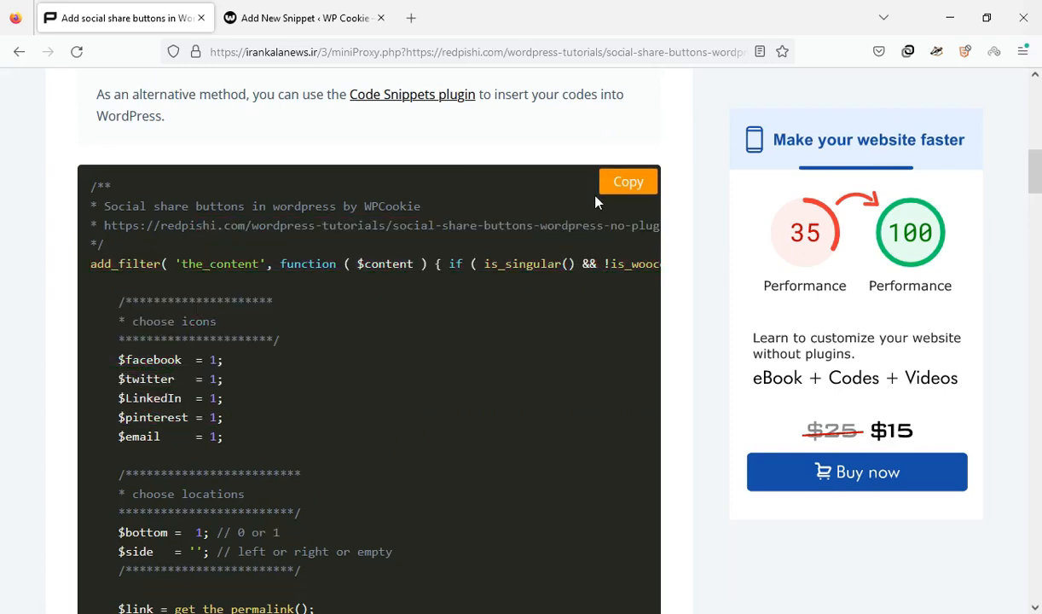
Copy the share-buttons code block from the tutorial page
click(621, 180)
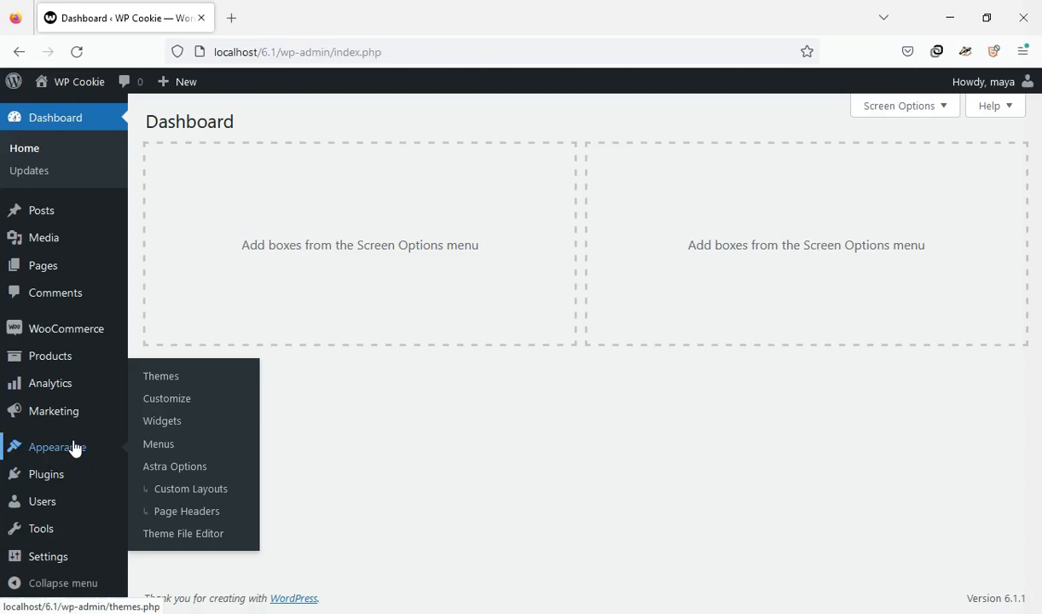
View the Astra Child theme's functions.php in the Theme File Editor, then go to Add Plugins
click(182, 532)
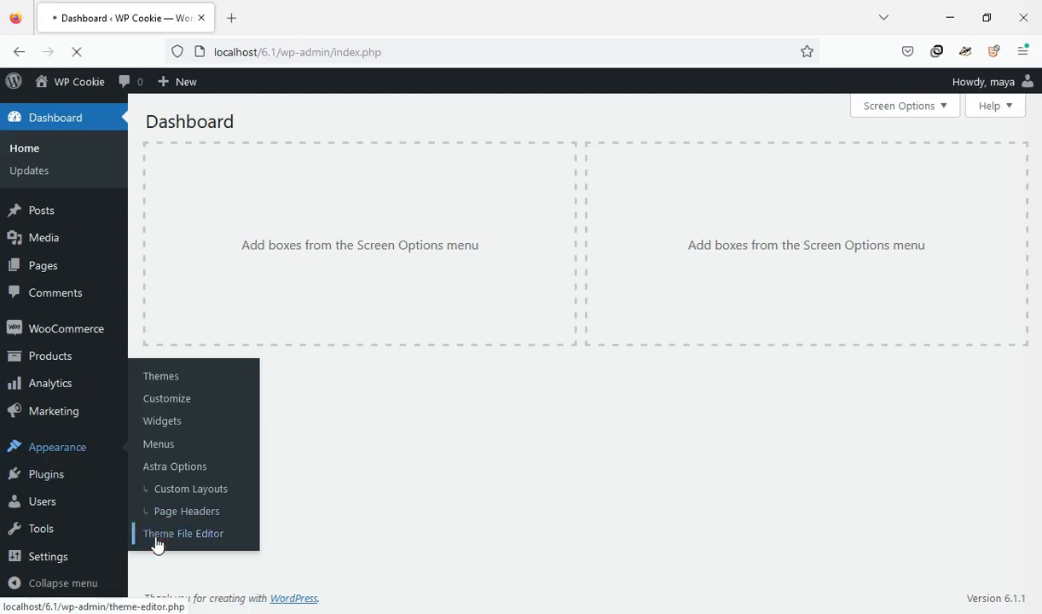
click(185, 533)
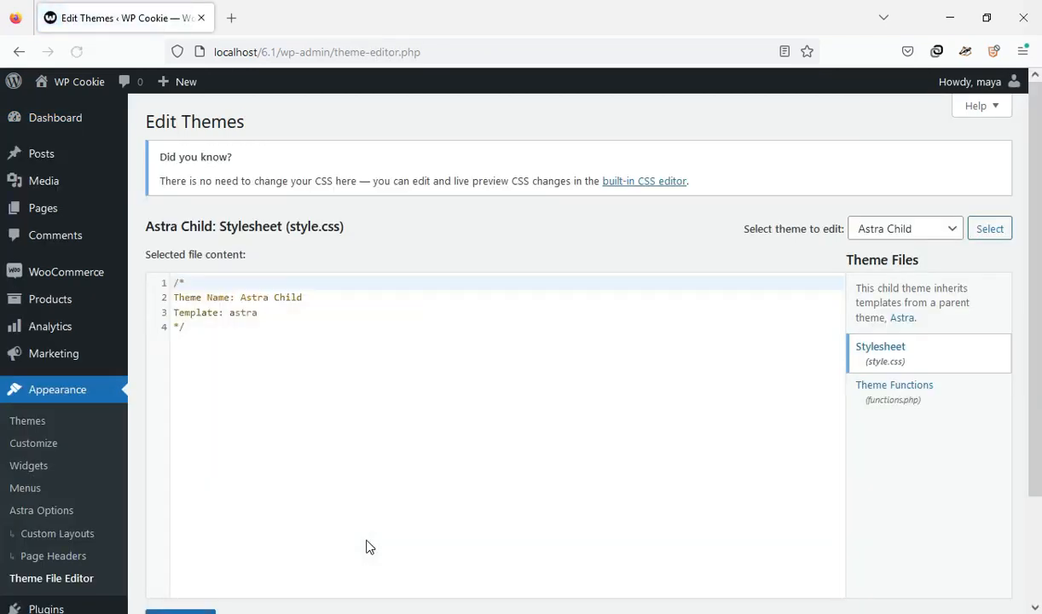
click(898, 386)
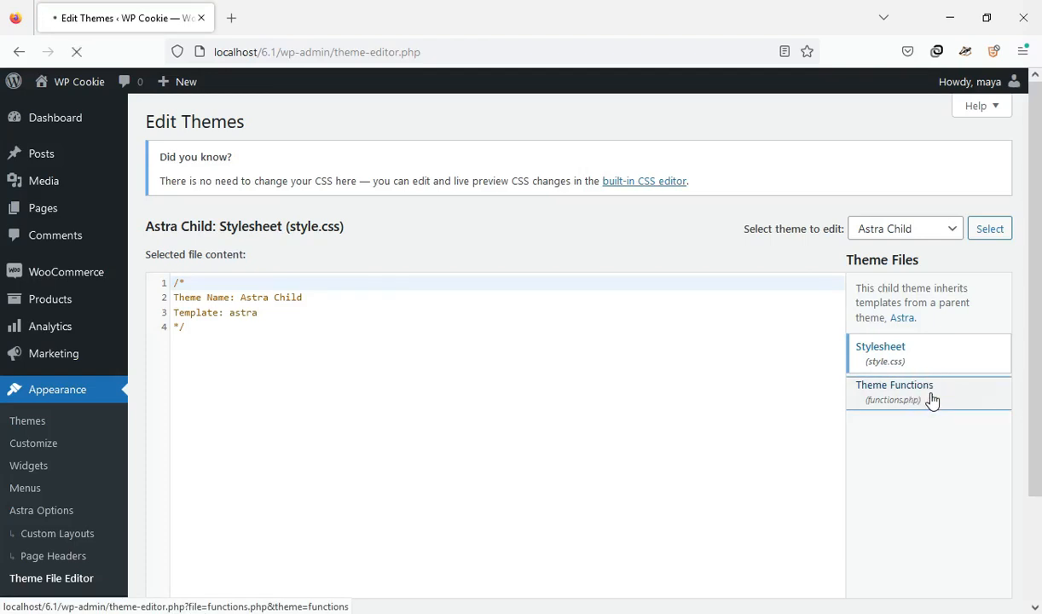
click(894, 391)
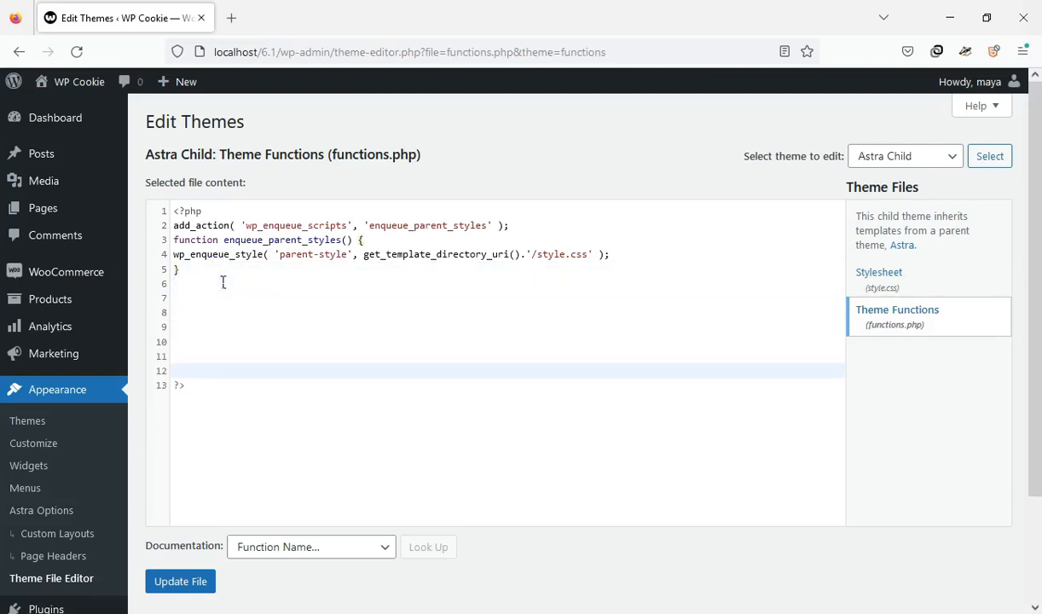
right_click(191, 312)
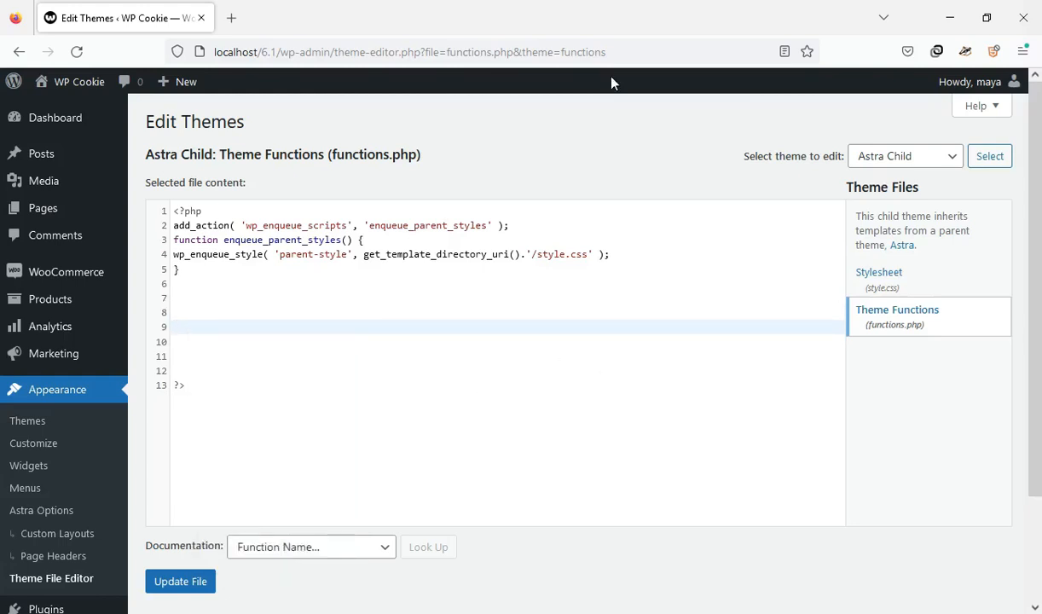
scroll(down, 3)
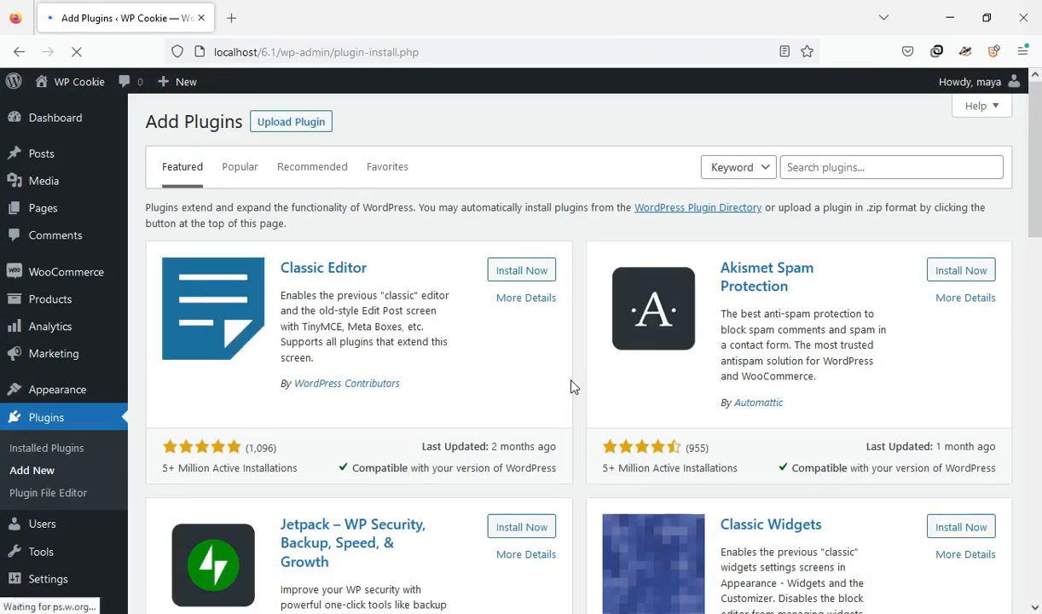
Search 'code snippet', install the Code Snippets plugin and activate it
click(890, 167)
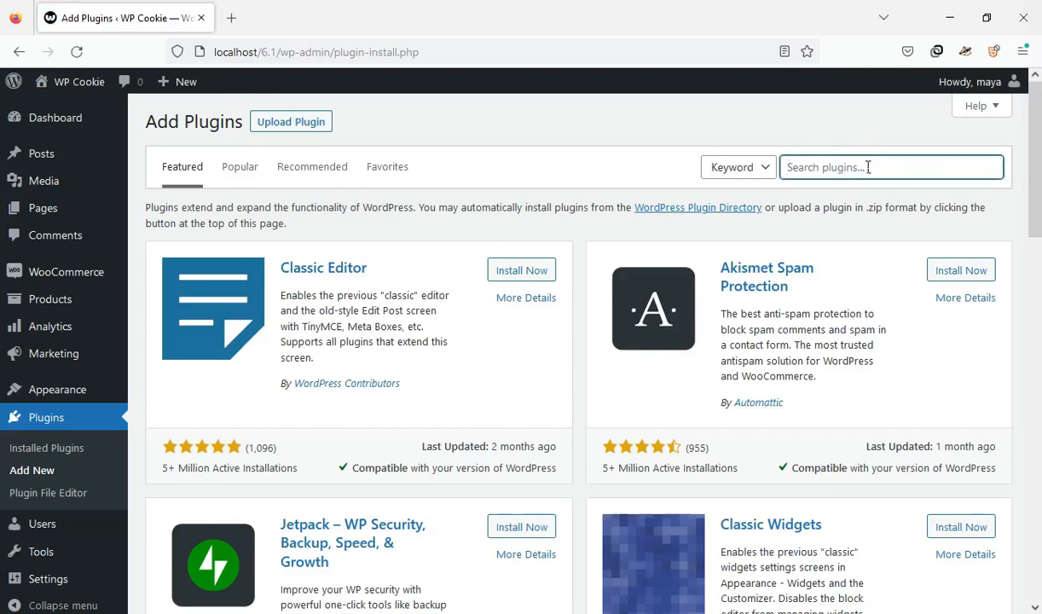
text(code snippet)
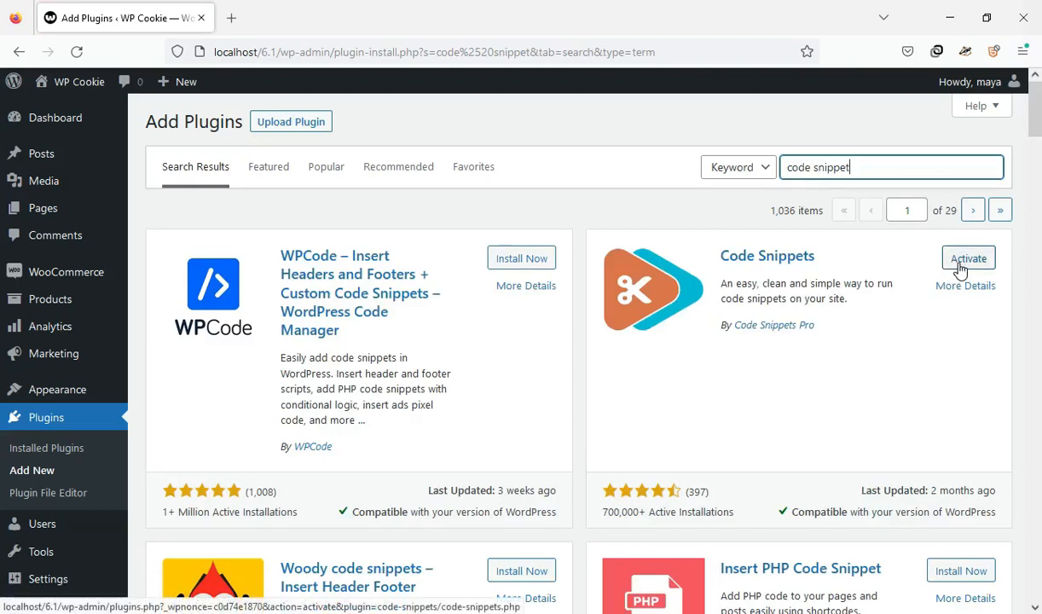
click(967, 257)
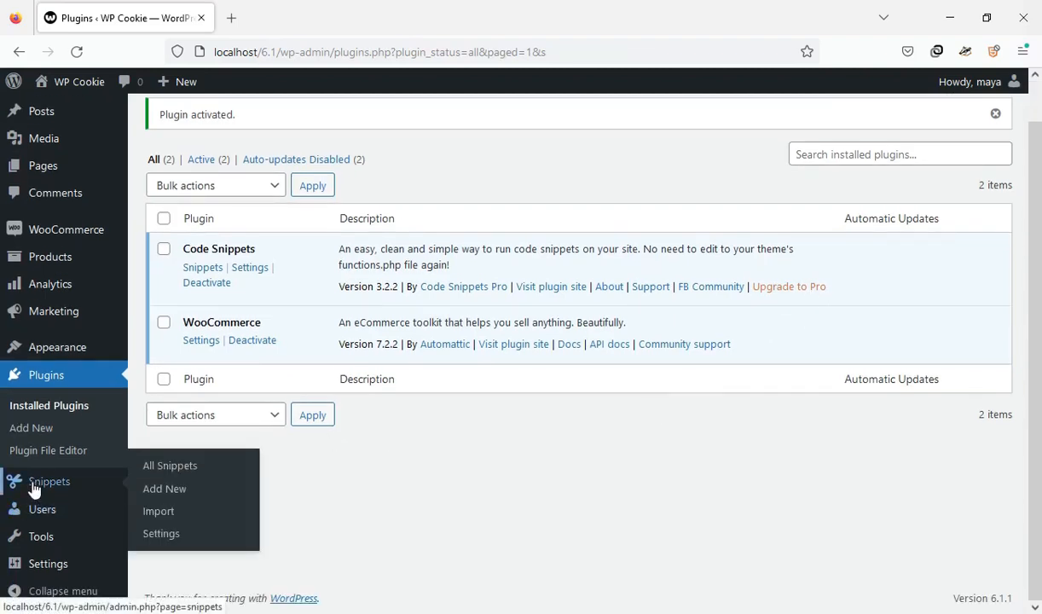
Start a new Code Snippets snippet titled 'Social icons' with the share-buttons code pasted in
click(166, 488)
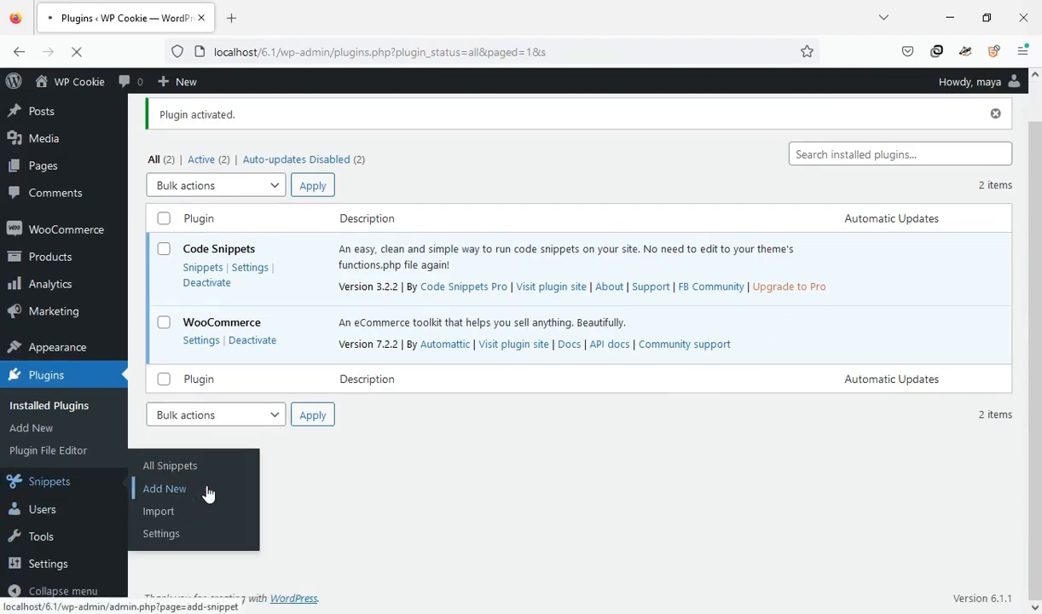
click(164, 488)
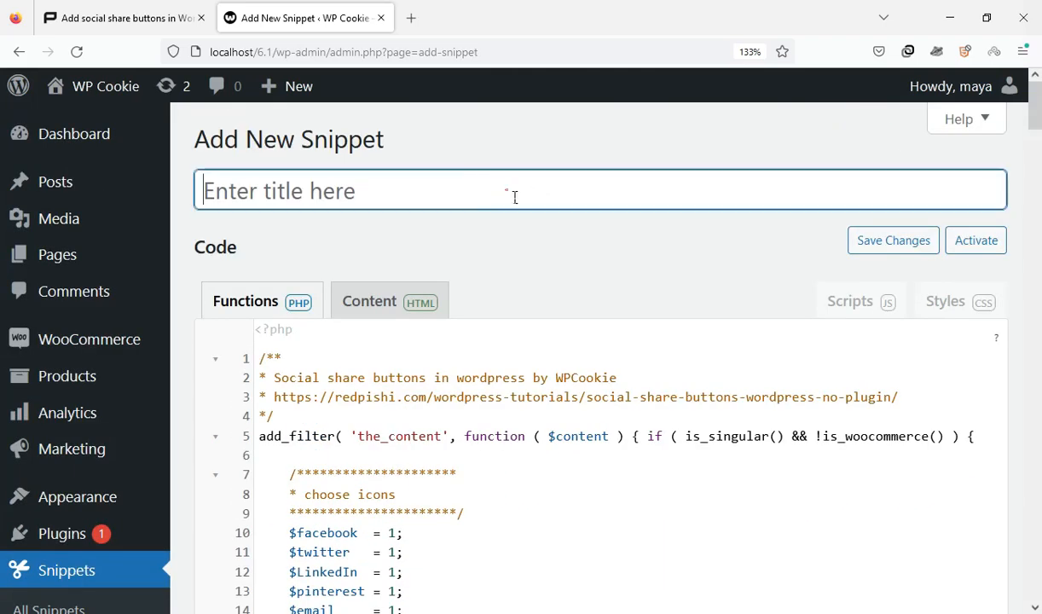
text(Social icons)
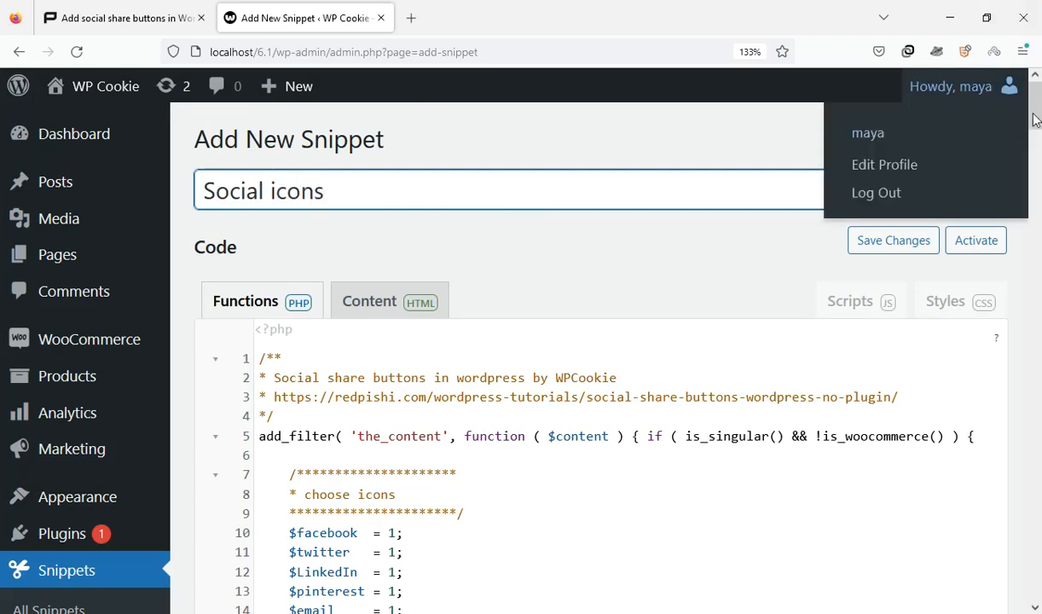
Save and activate the Social icons snippet
scroll(down, 3)
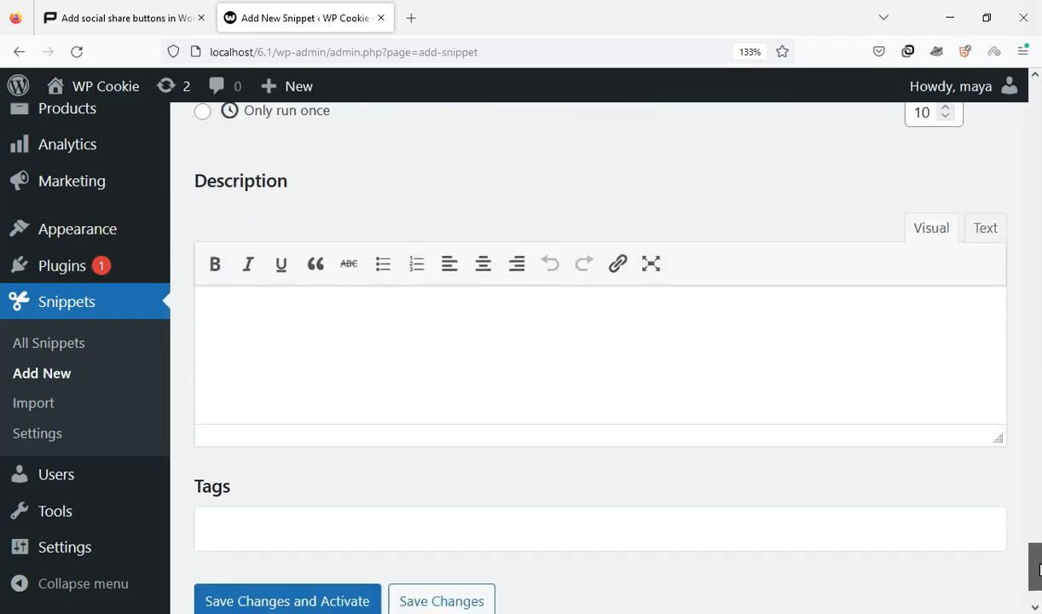
click(264, 504)
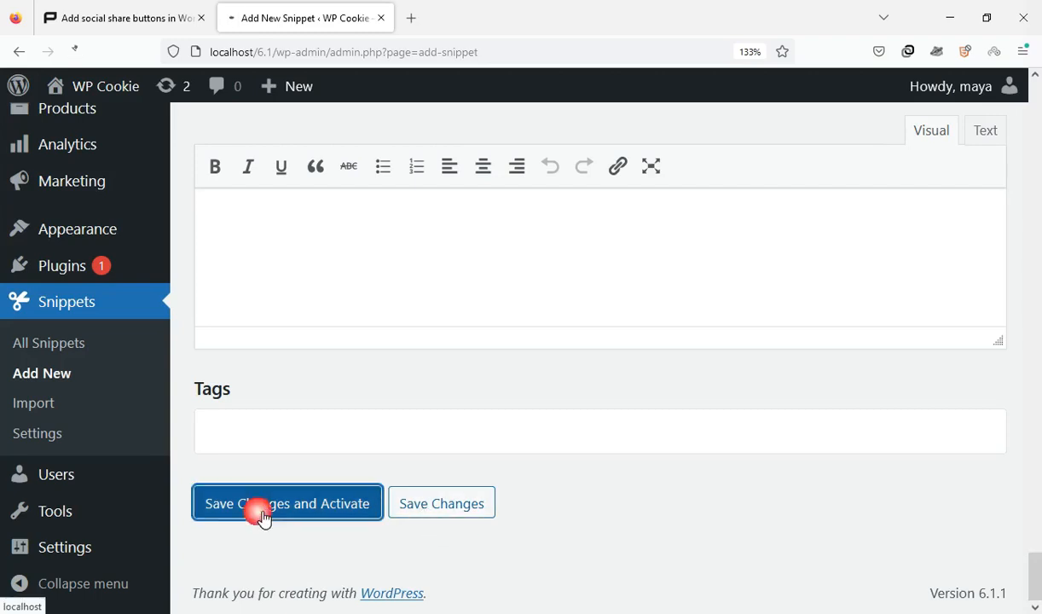
click(264, 503)
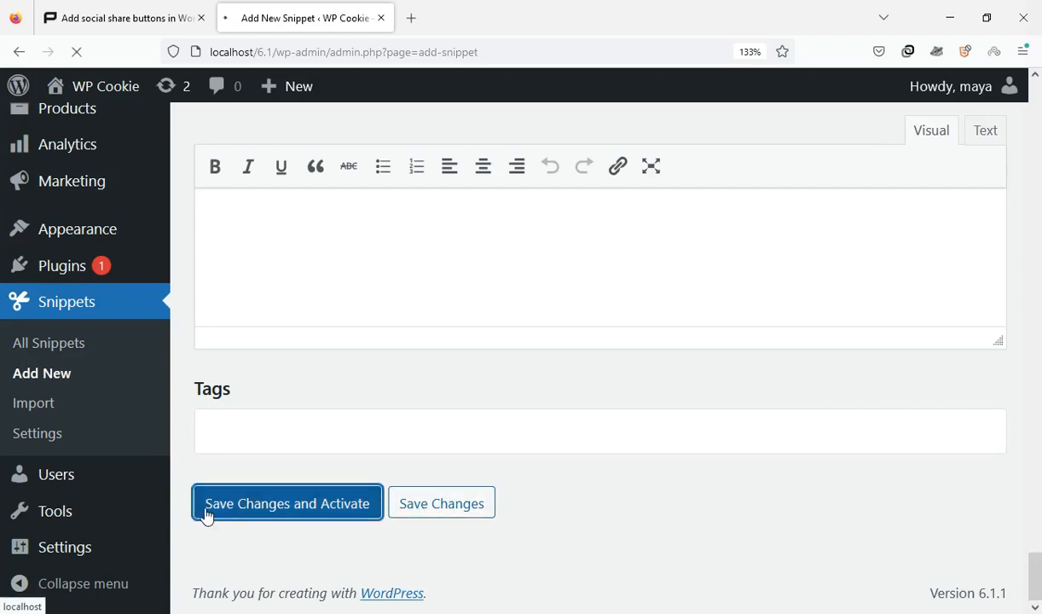
click(288, 502)
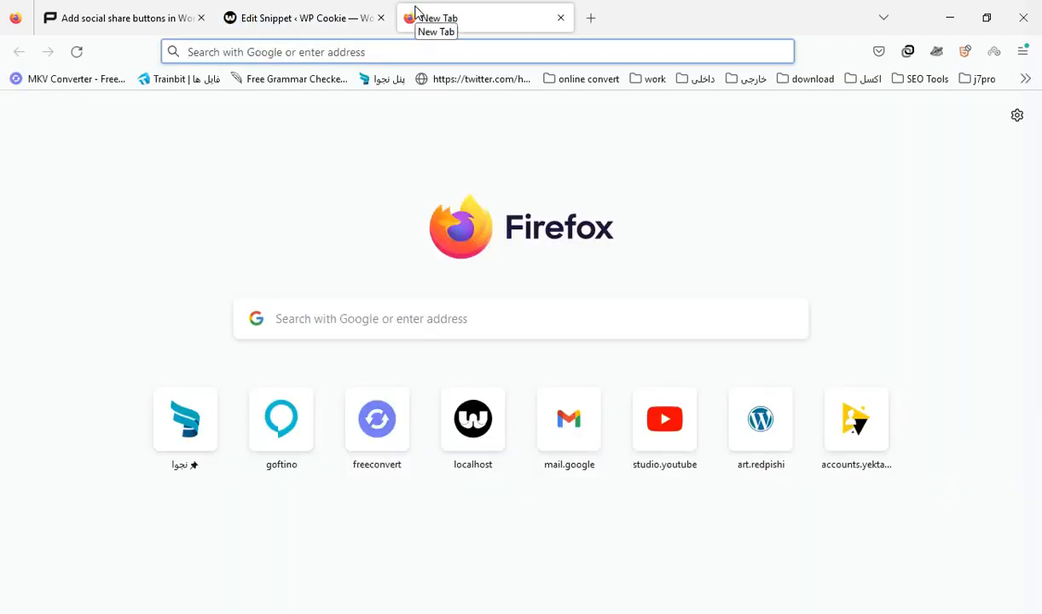
Load localhost/6.1, view the Share it post and its share buttons below the content
text(6.1)
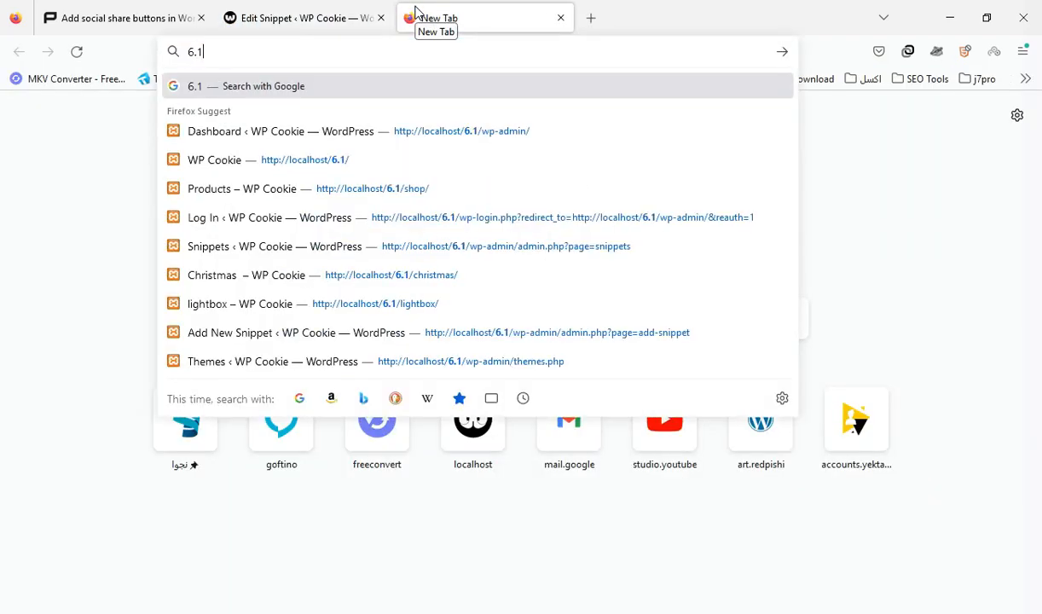
click(215, 160)
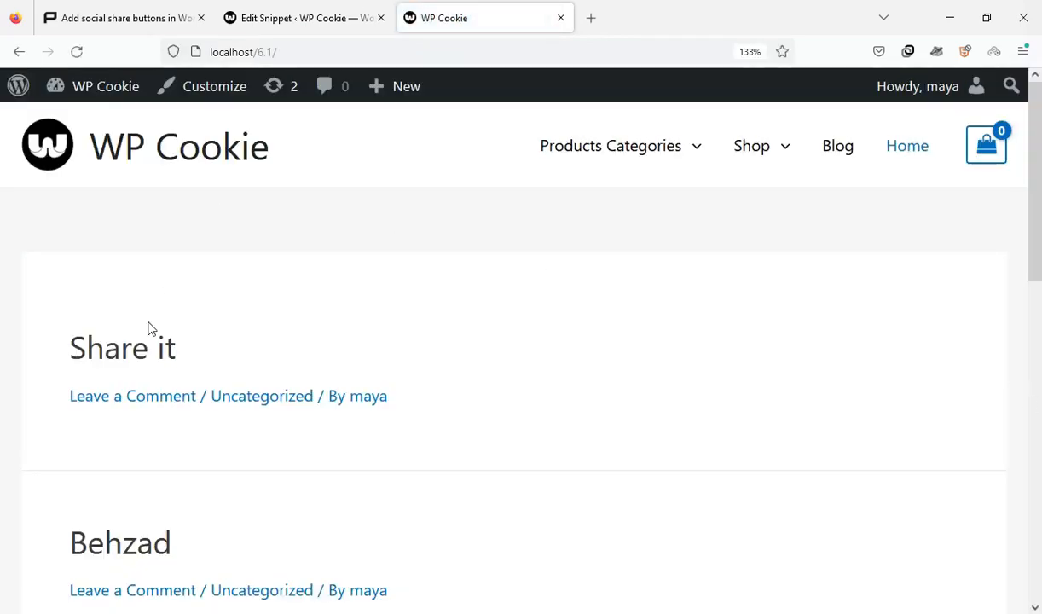
click(123, 348)
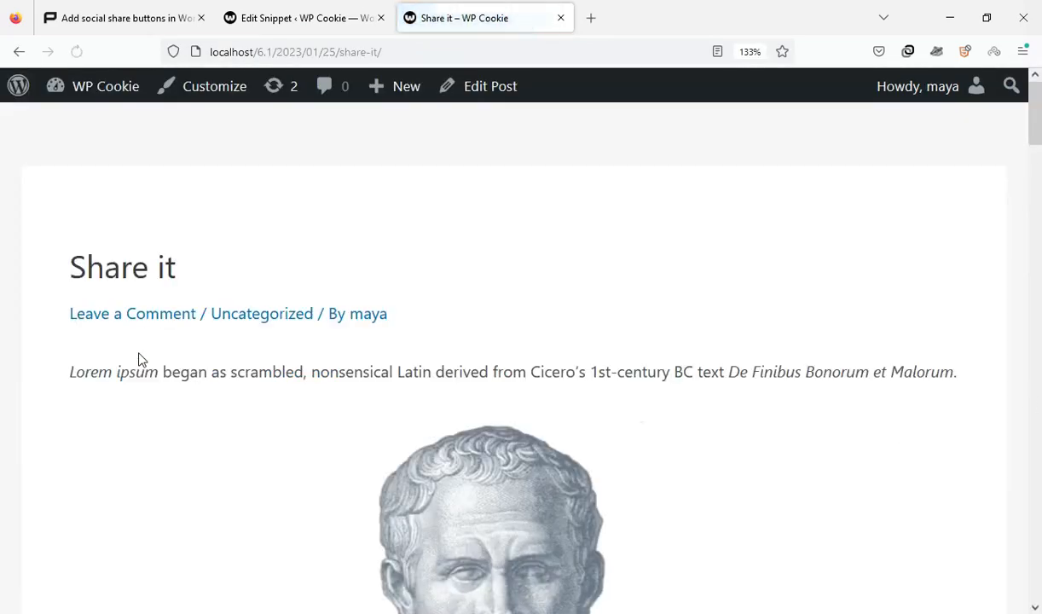
scroll(down, 3)
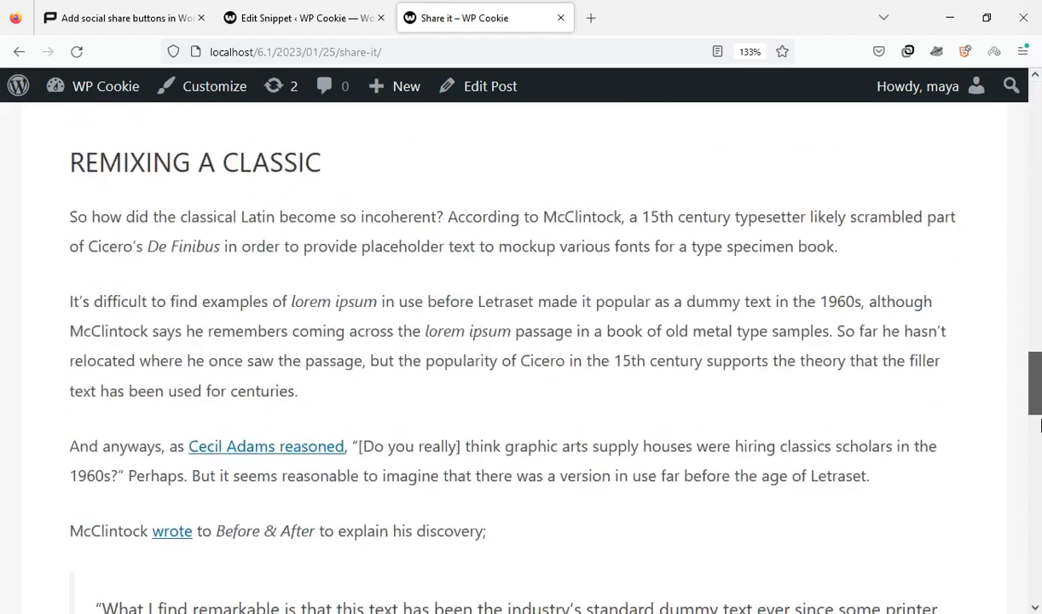
scroll(down, 3)
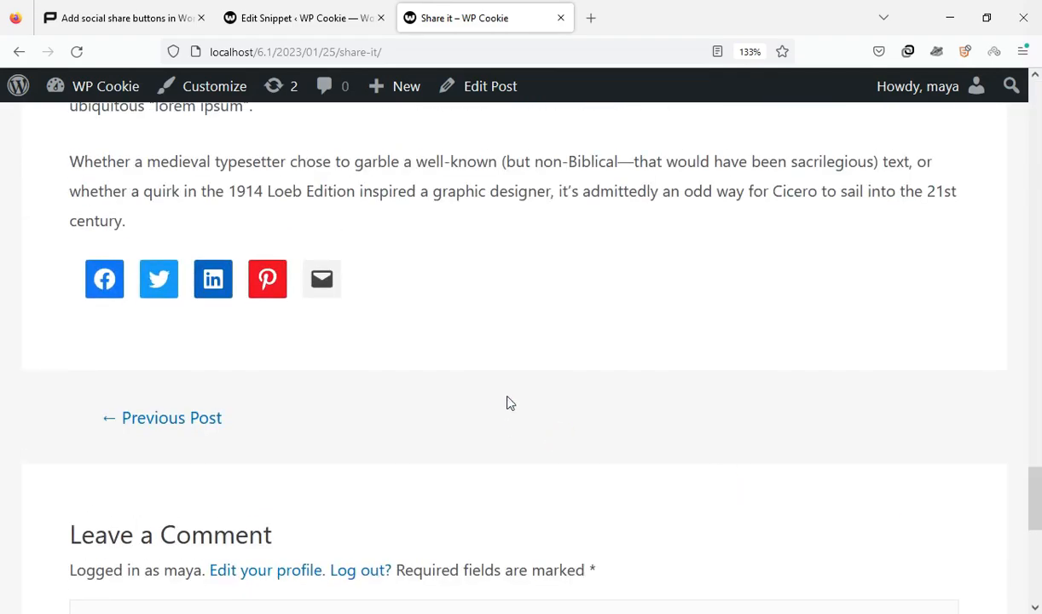
mouse_move(160, 280)
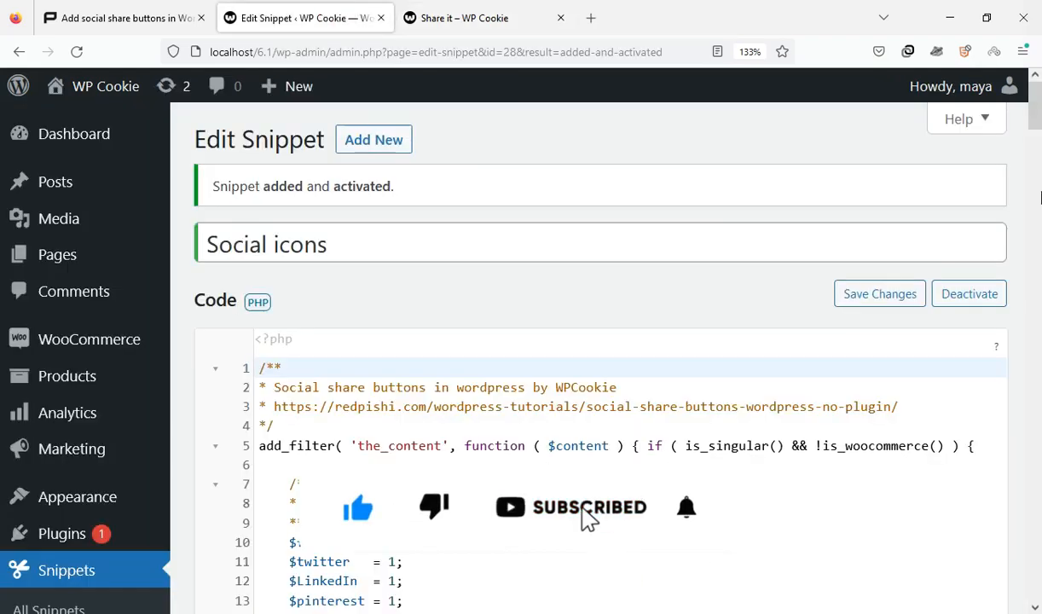
Set $email and $LinkedIn to 0 in the snippet, save, and verify only Facebook, Twitter, Pinterest remain
scroll(down, 3)
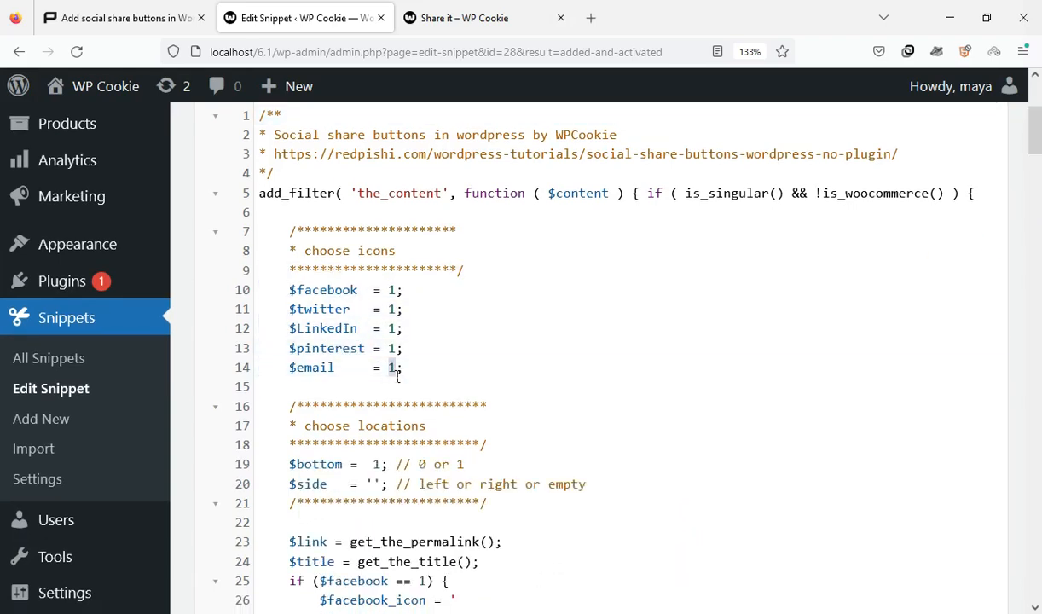
text(0)
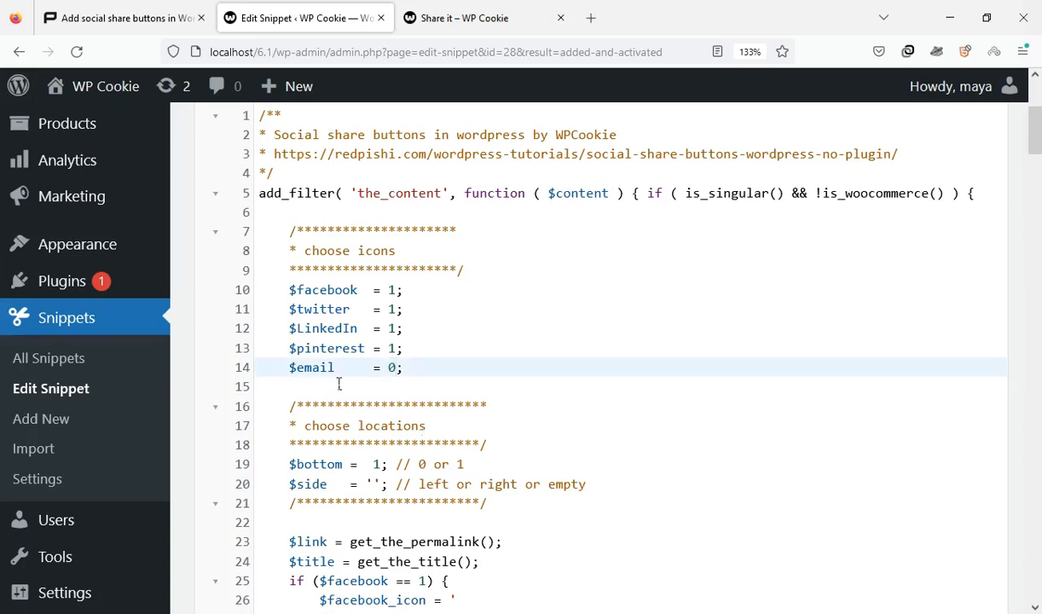
click(396, 327)
text(0)
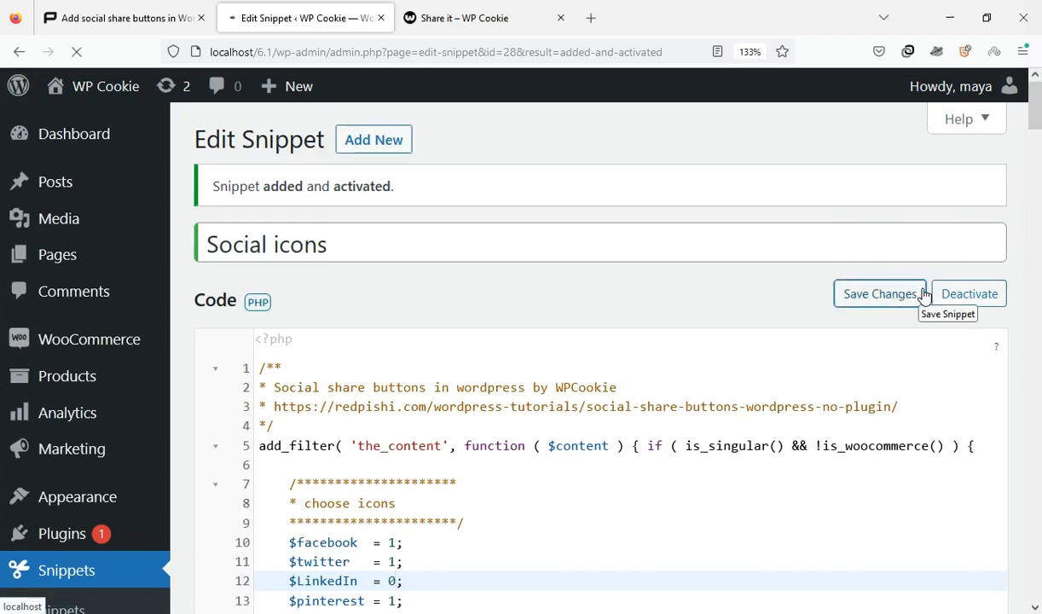
mouse_move(880, 371)
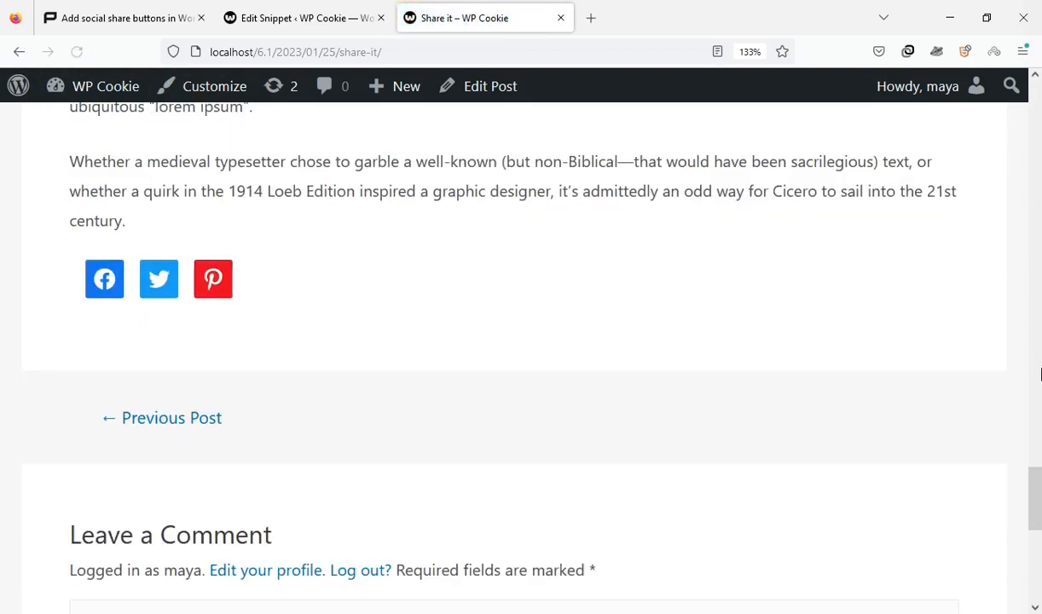
mouse_move(218, 279)
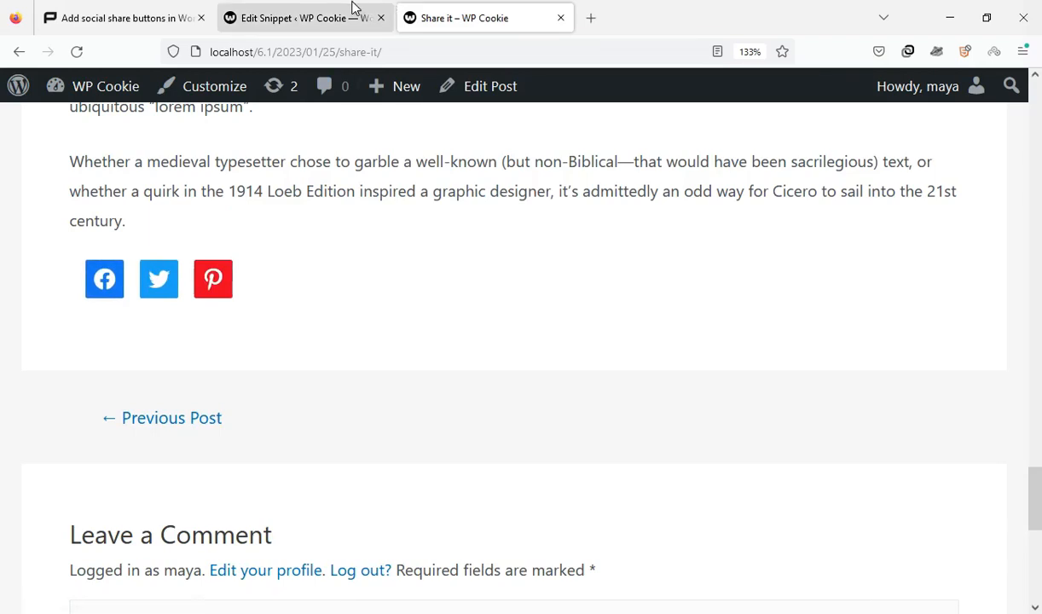
click(299, 17)
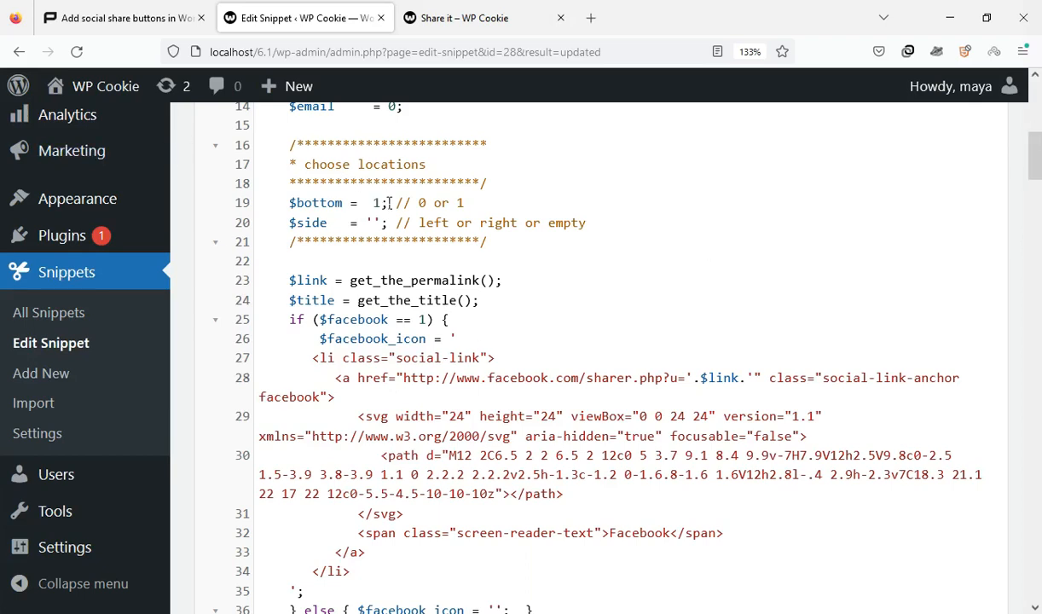
Set $bottom to 0 and $side to 'left', save, and confirm the buttons float on the left
text(0)
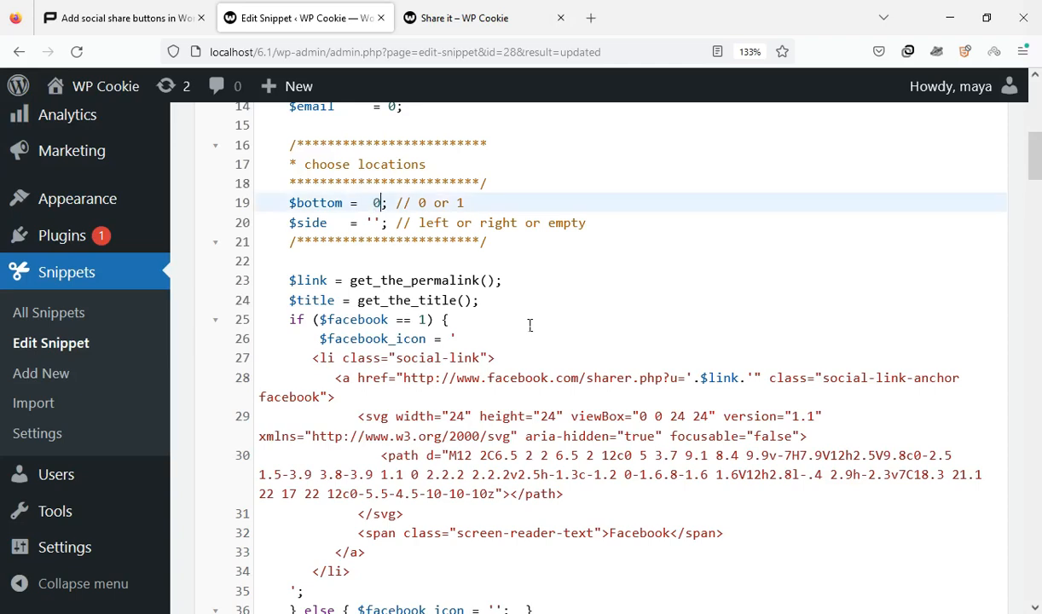
click(372, 222)
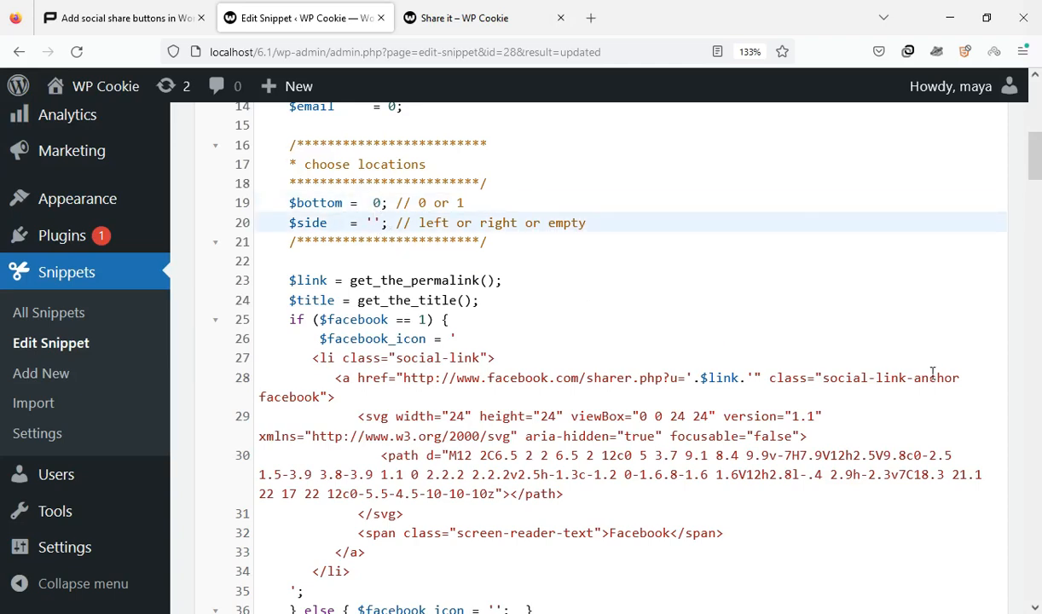
text(lef)
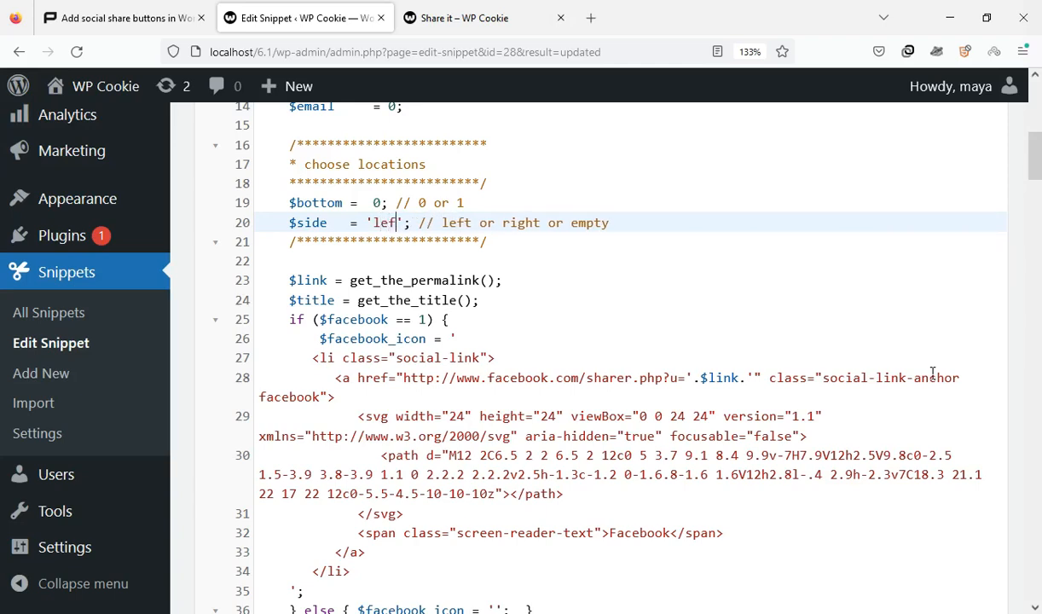
text(t)
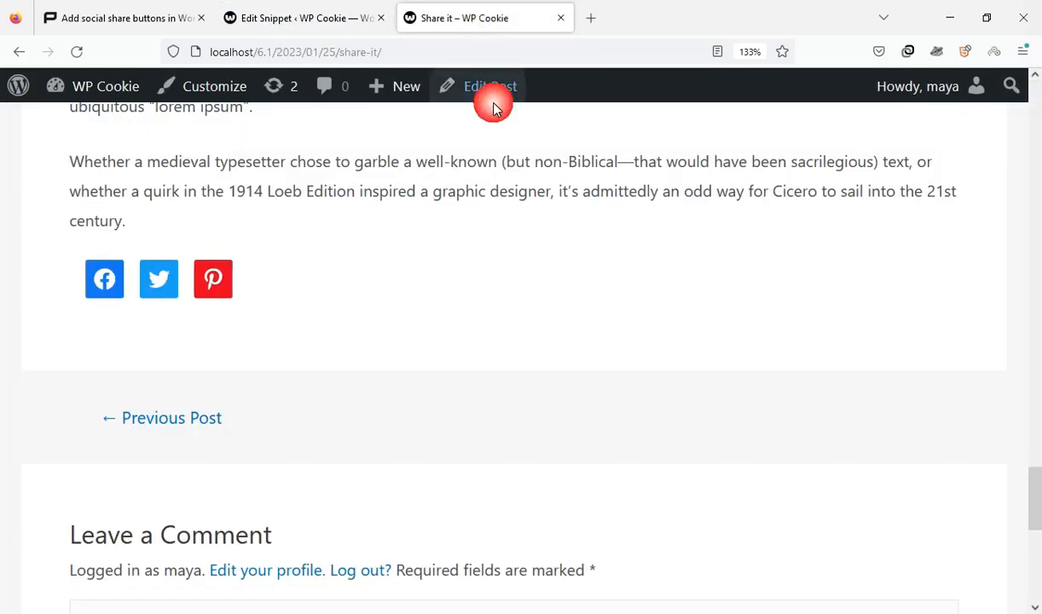
click(491, 86)
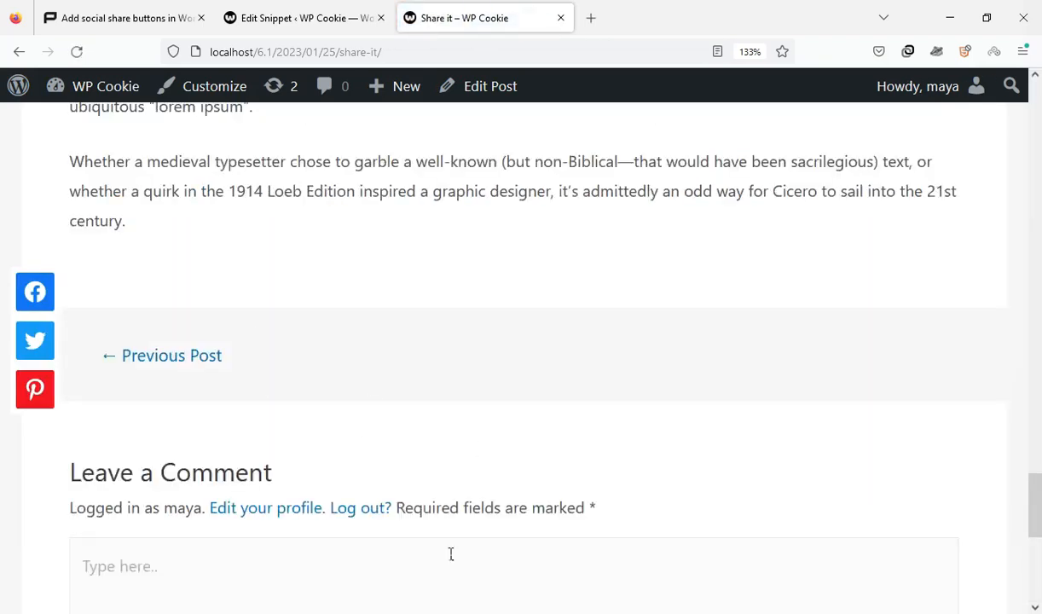
mouse_move(47, 296)
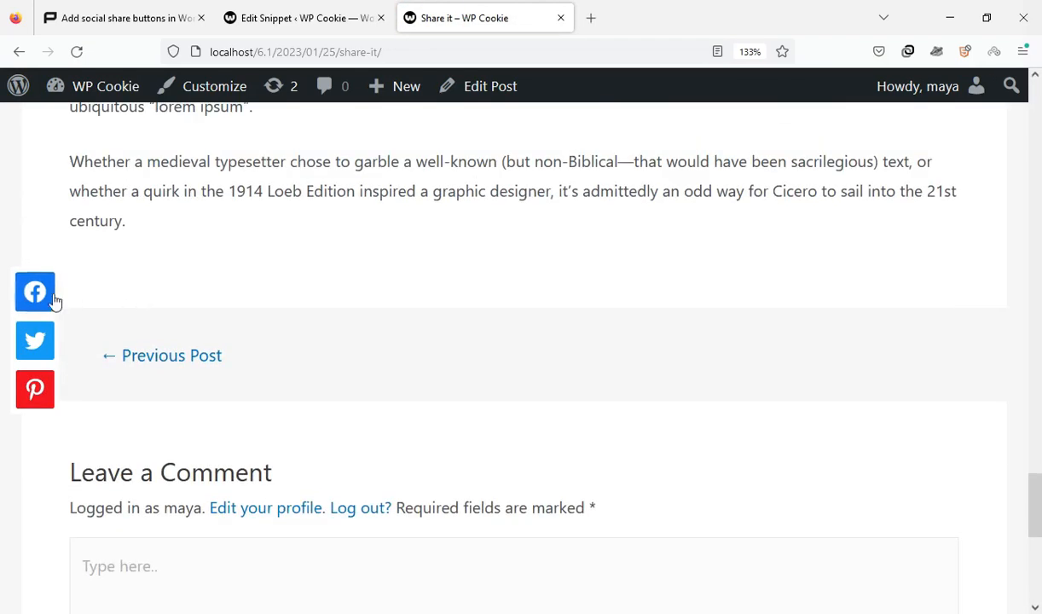
click(305, 17)
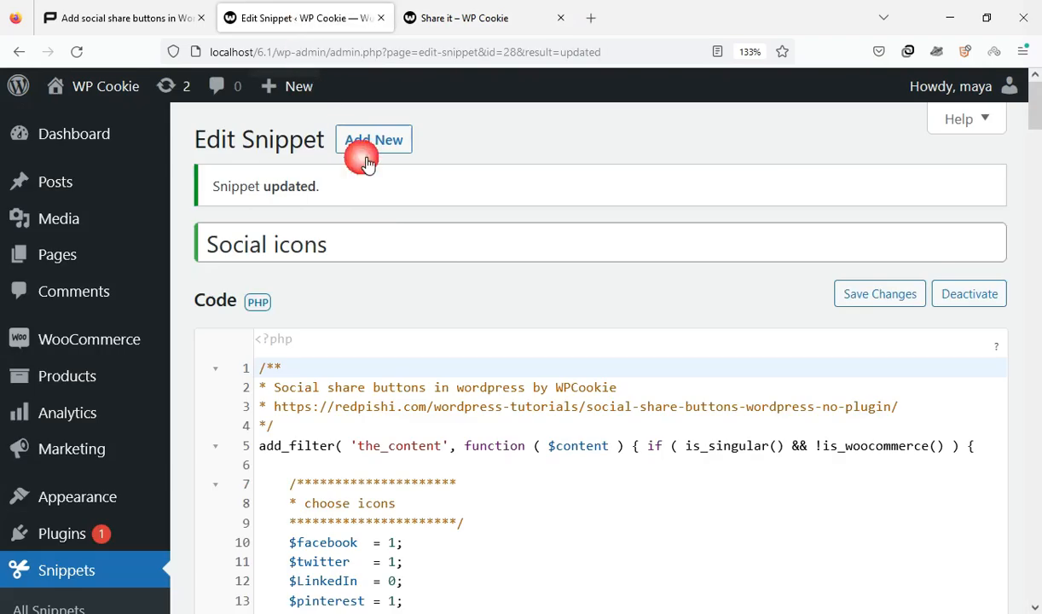
Change $side from 'left' to 'right', save the snippet, and return to the Share it post
scroll(down, 3)
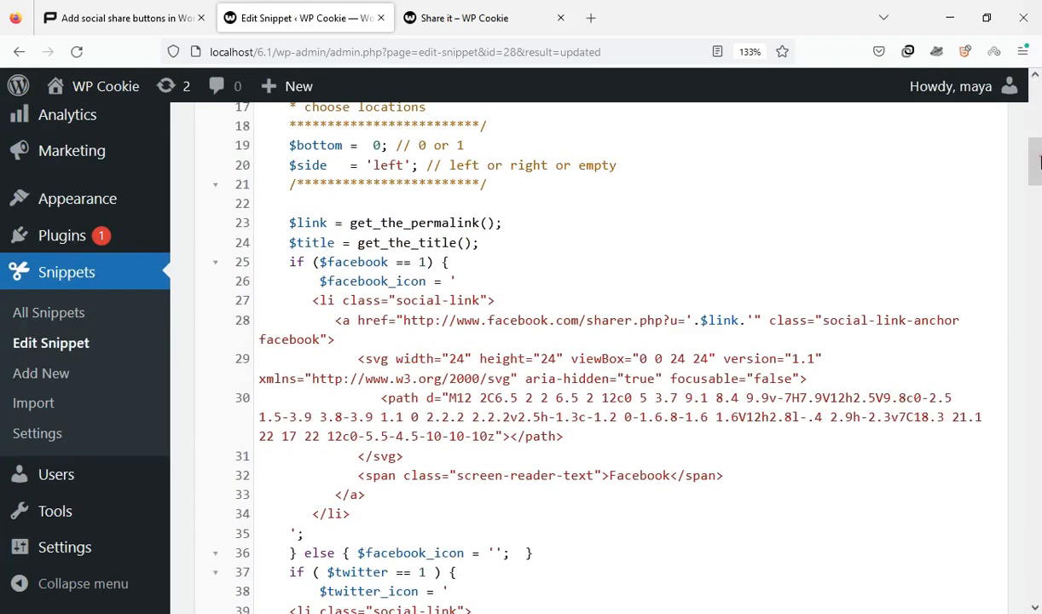
double_click(387, 163)
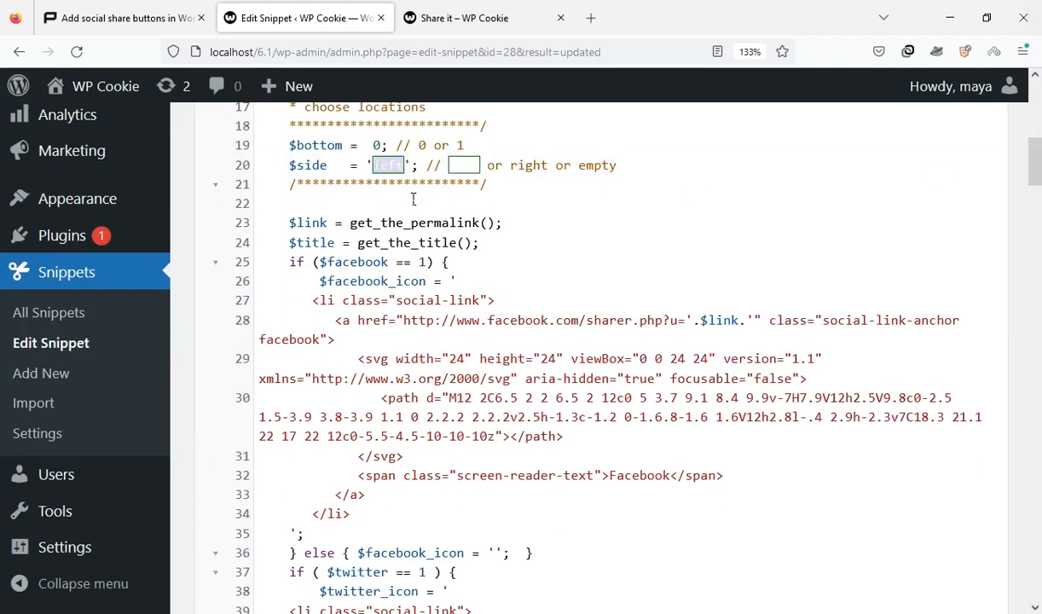
text(right)
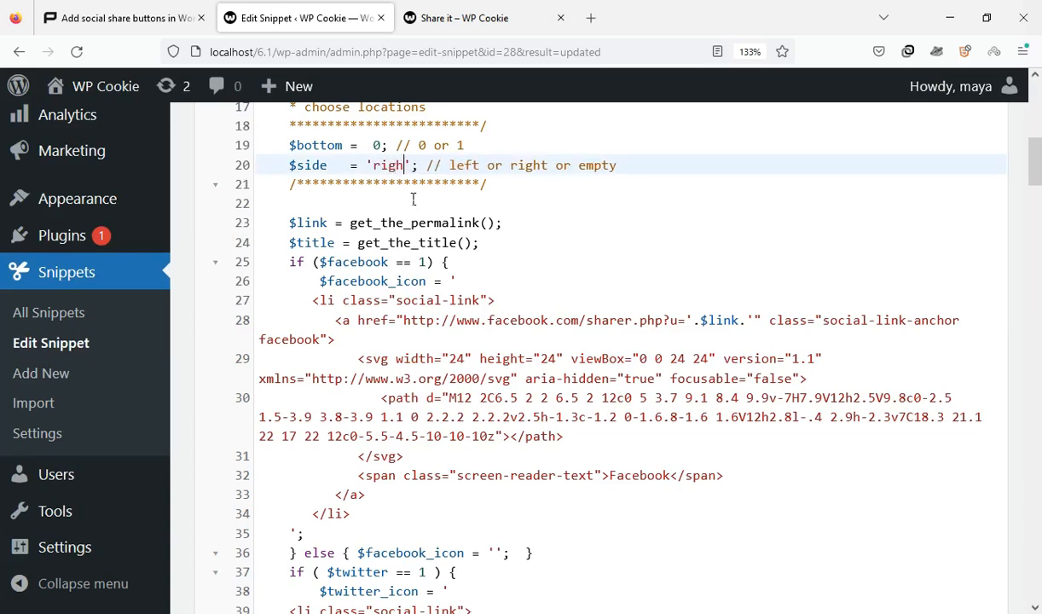
text(t)
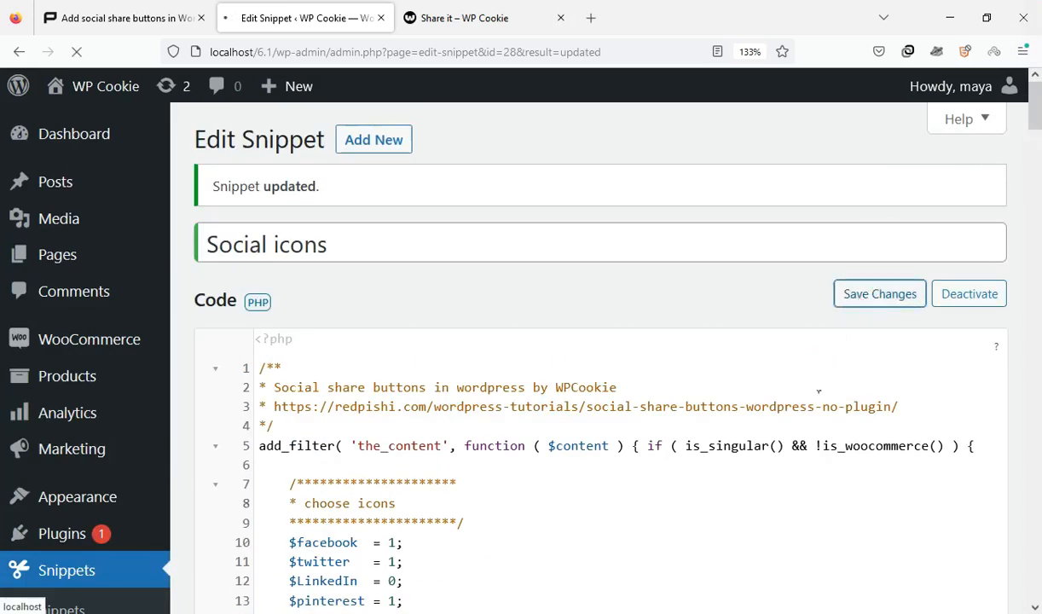
click(471, 17)
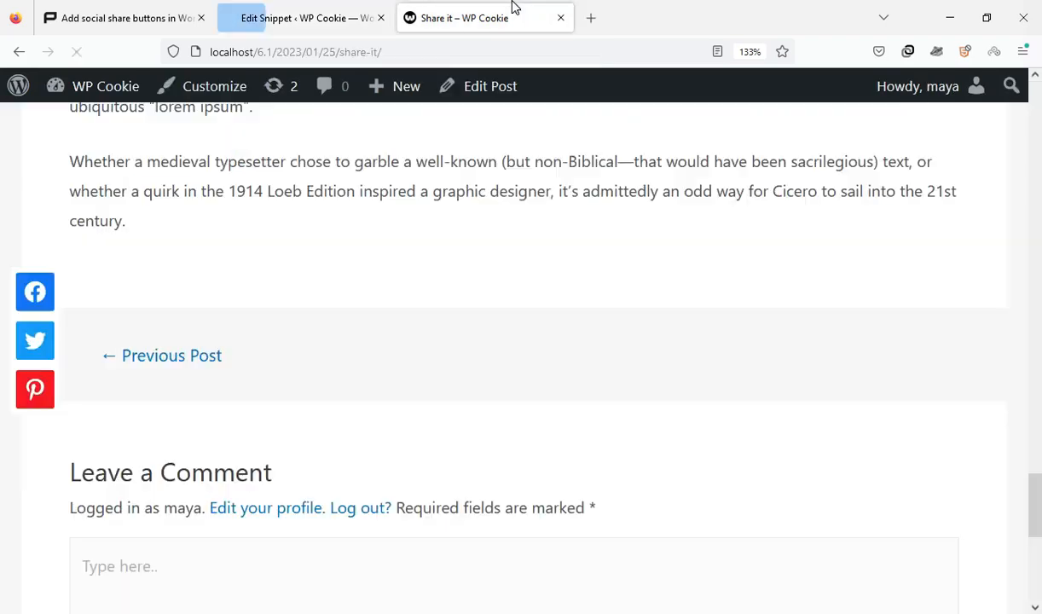